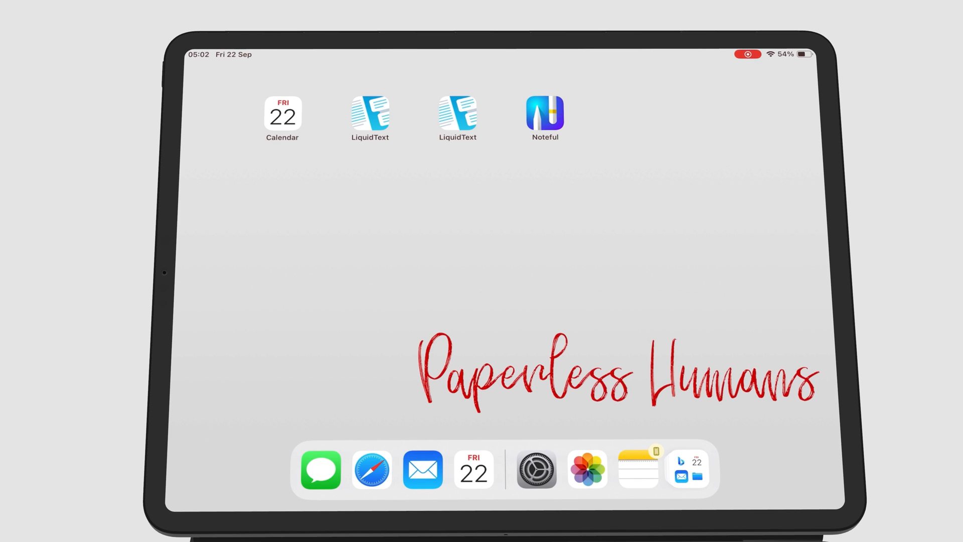
Step: Long-press the Home Screen and use the + button to open the widget gallery
click(364, 205)
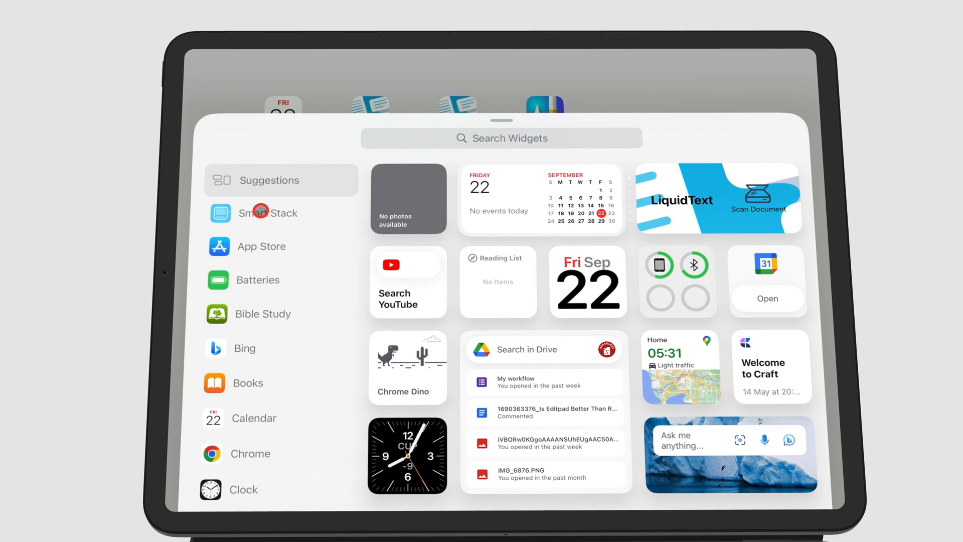
Step: Preview Smart Stack, then scroll the app list to LiquidText's Document Scanner widget
click(268, 212)
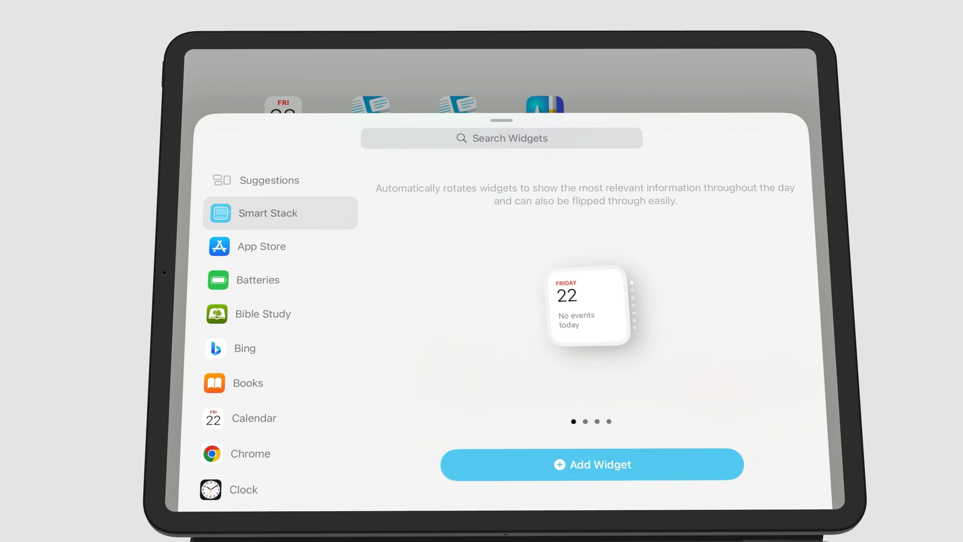
scroll(down, 3)
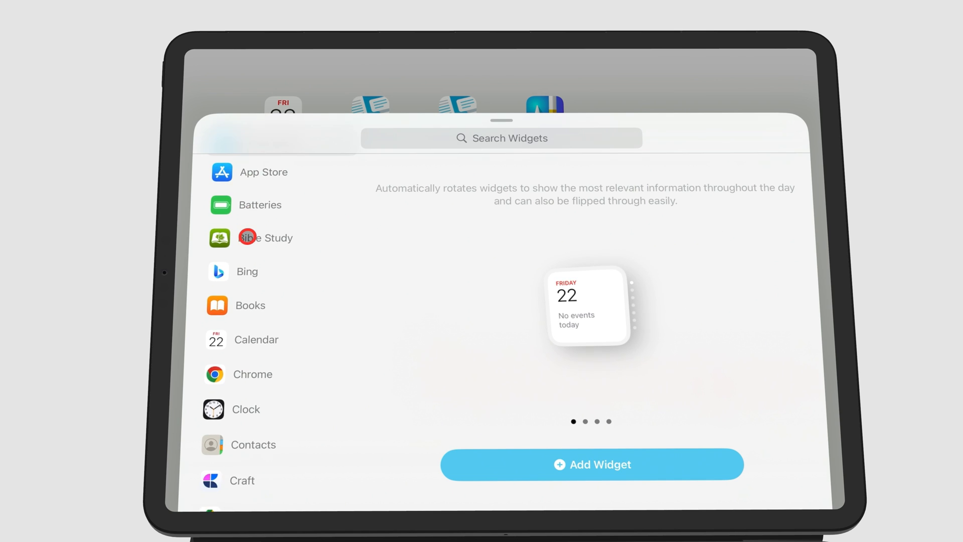
scroll(down, 3)
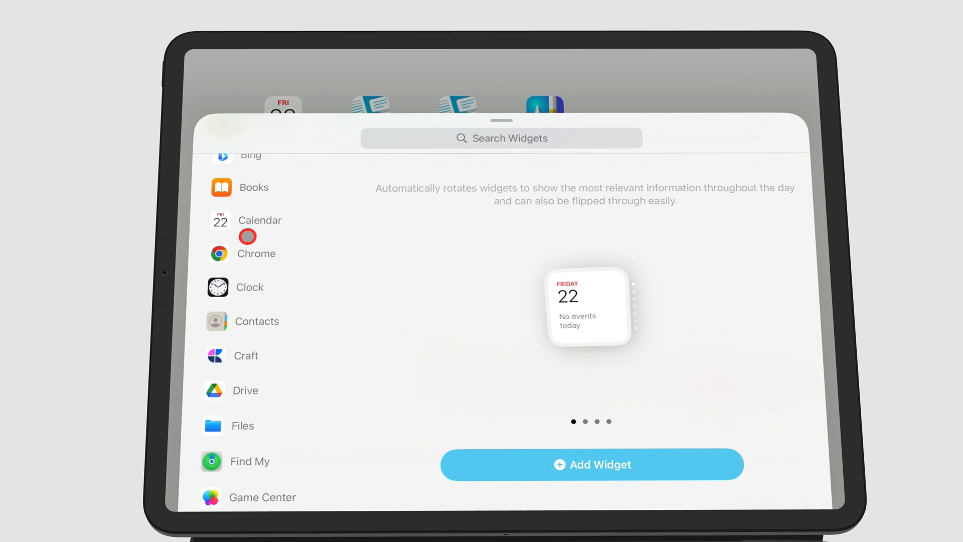
scroll(down, 3)
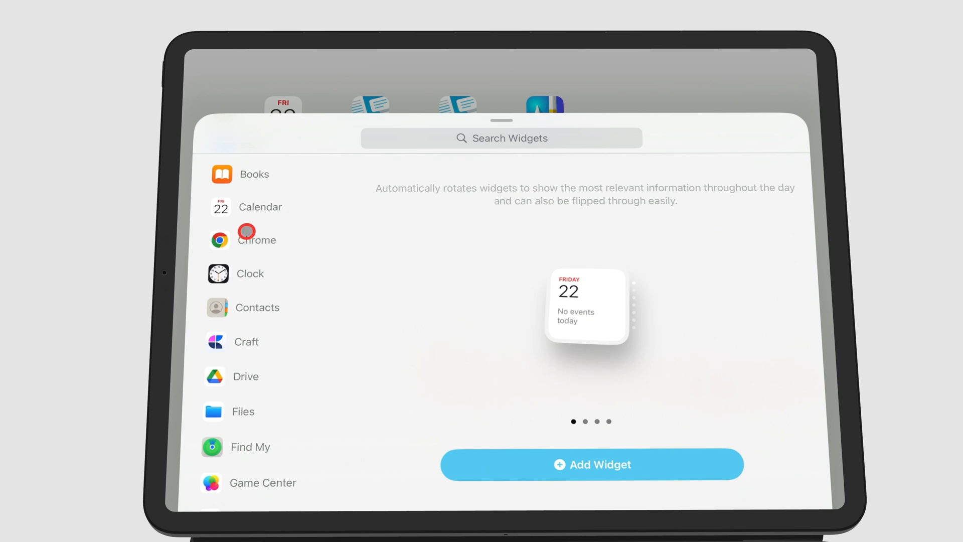
click(259, 206)
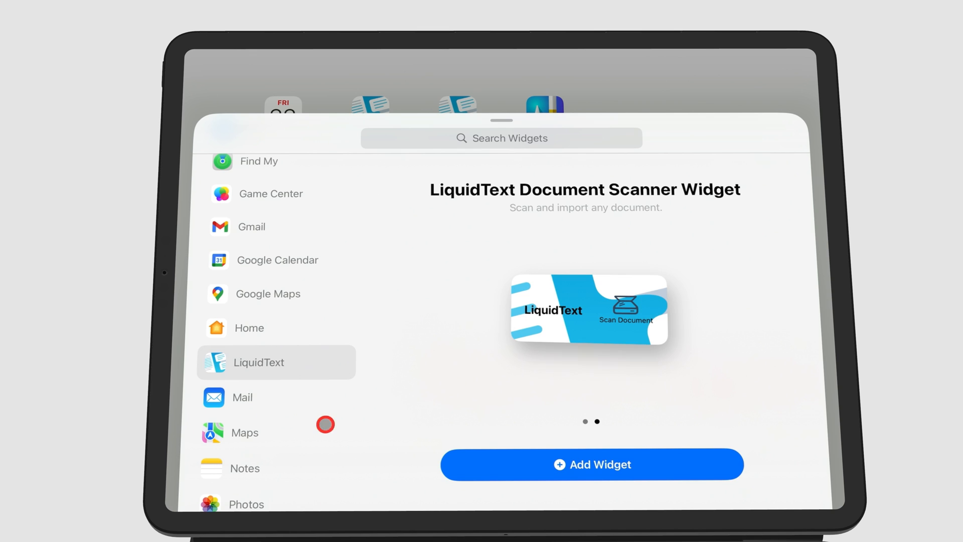
Step: Select Notes in the widget sidebar and page through its widgets to Quick Note
scroll(down, 3)
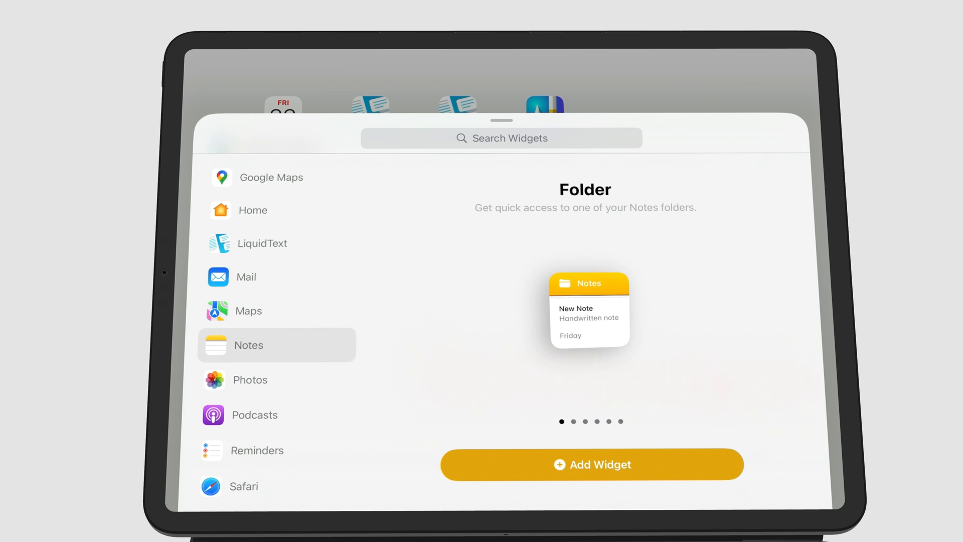
click(572, 421)
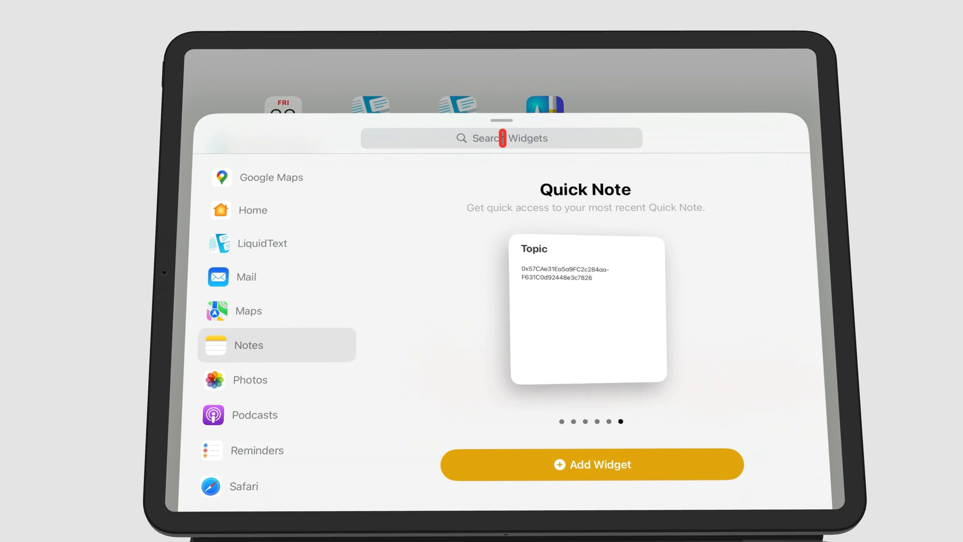
Step: Search widgets for 'Calendar' and add the wide Up Next widget
text(Calendar)
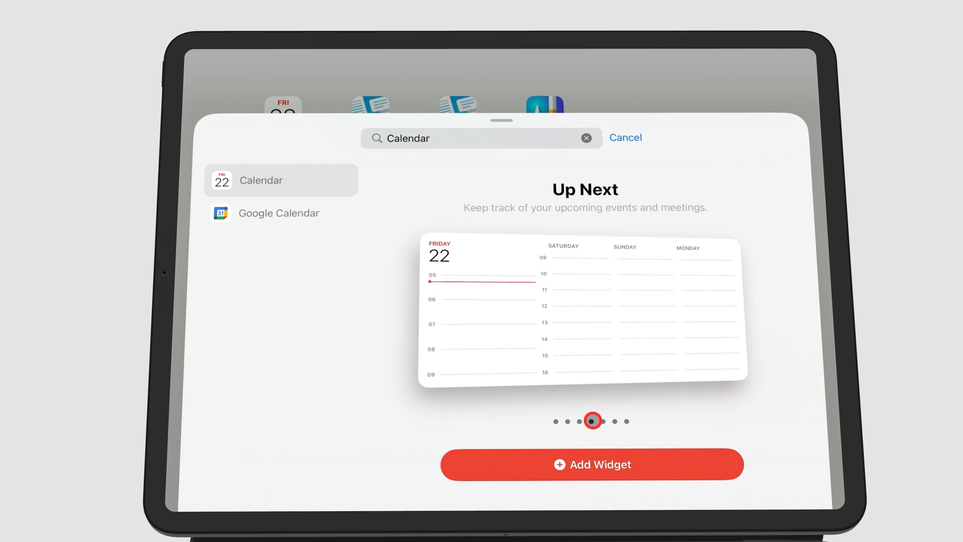
click(591, 463)
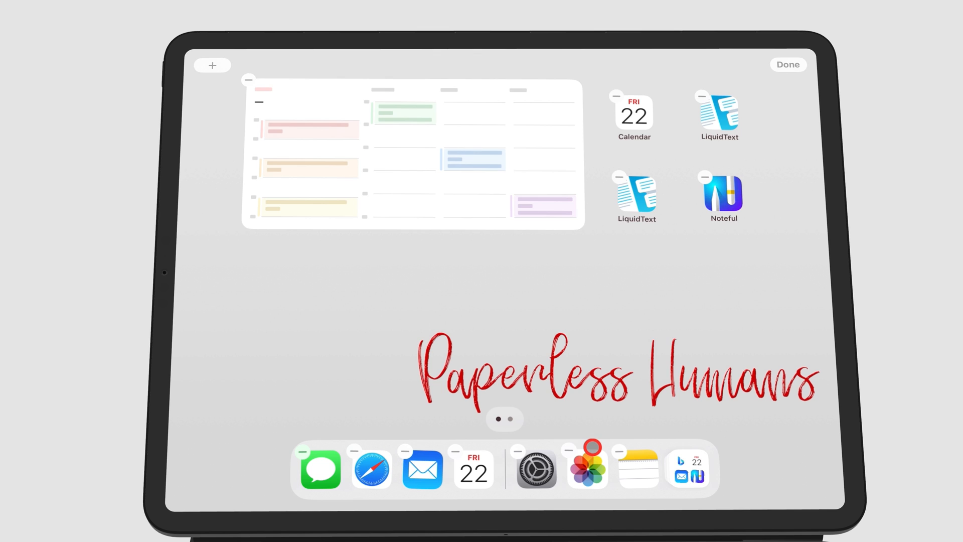
Step: Search 'Remi', add the Reminders List widget, and set it to Personal work
text(Remi)
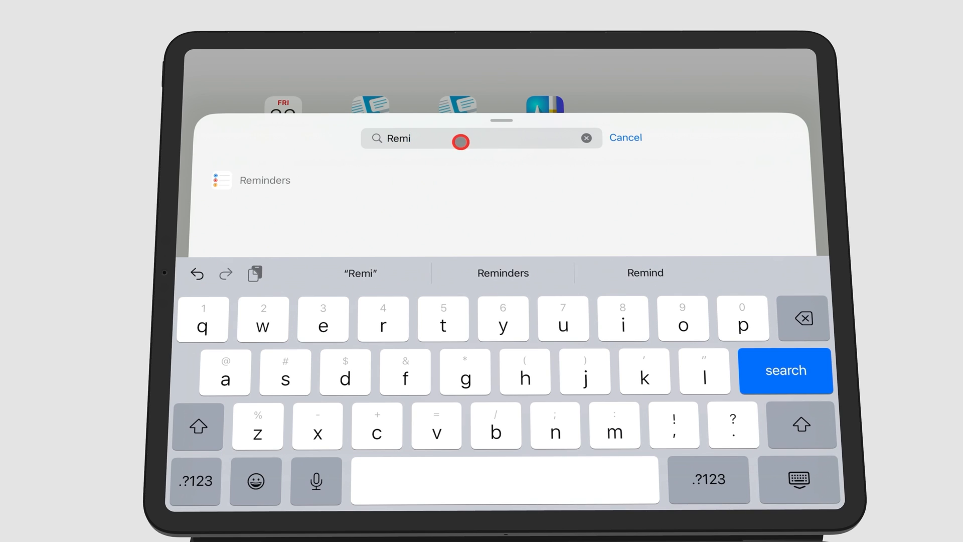
click(266, 180)
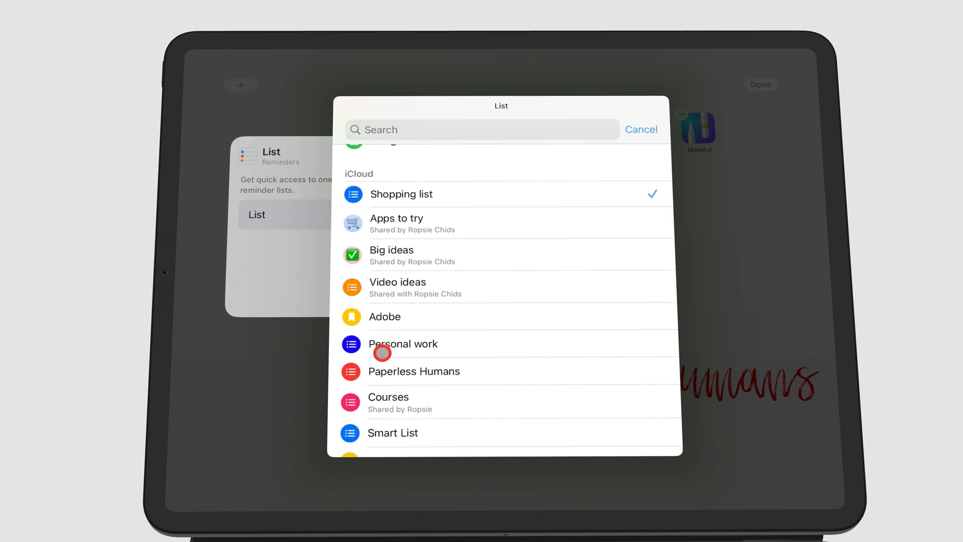
click(403, 343)
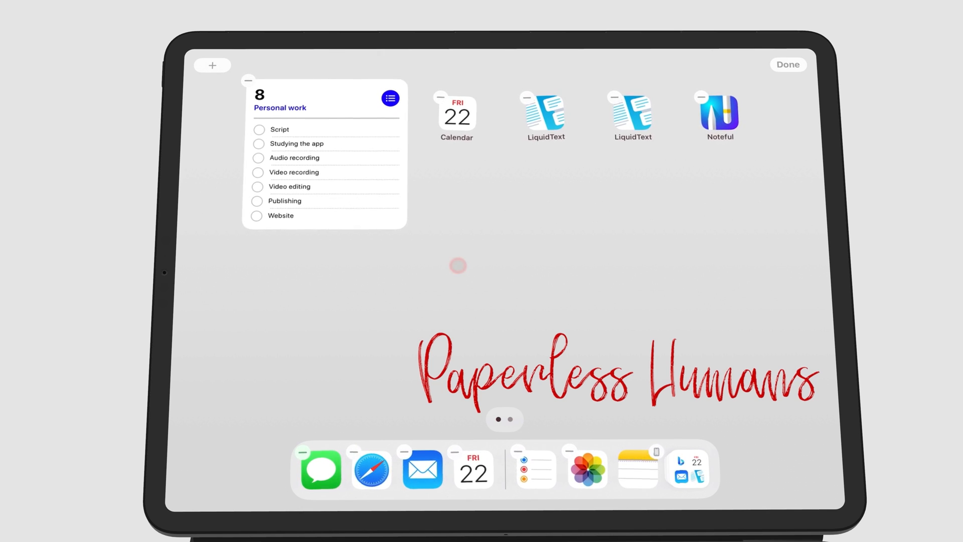
Step: Exit editing and check off the Script, video, Proofreading and Audio recording reminders
click(788, 65)
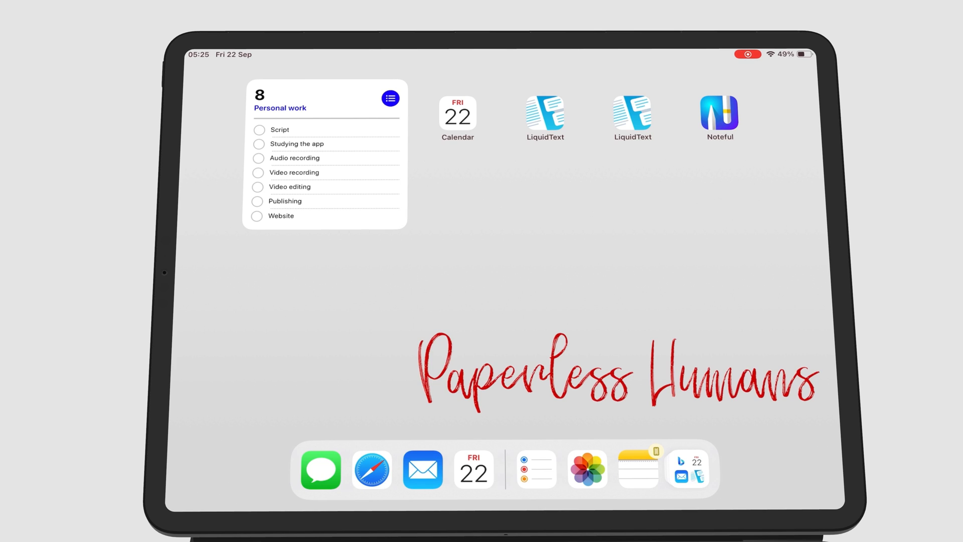
click(258, 129)
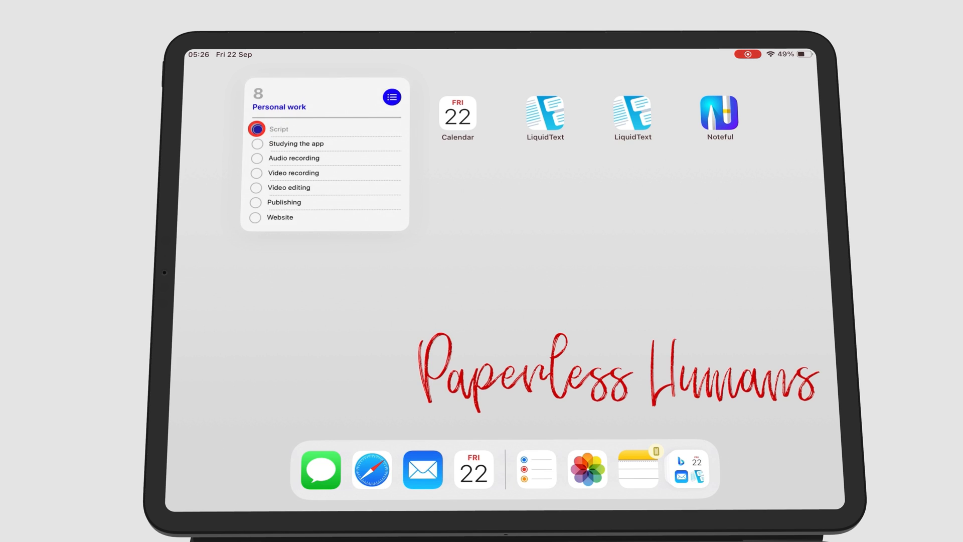
click(256, 128)
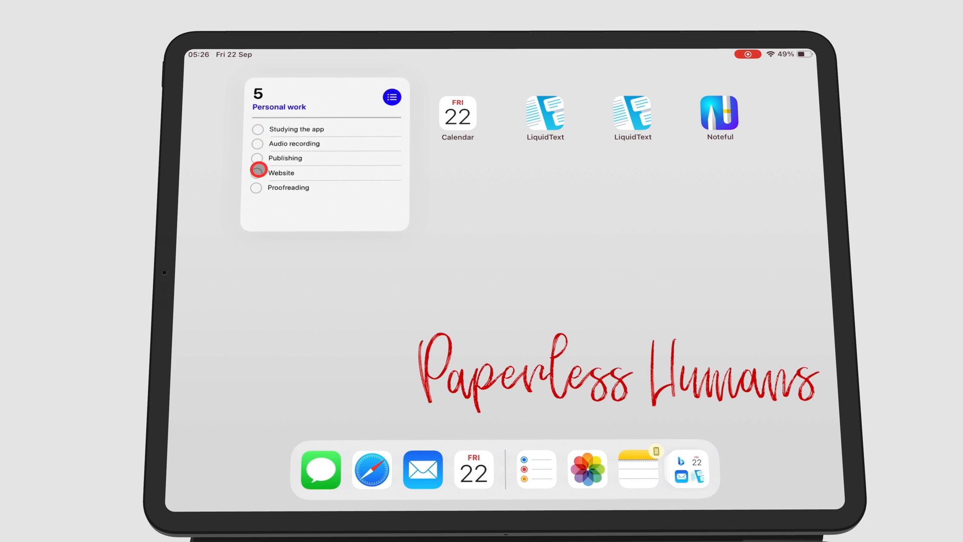
click(256, 188)
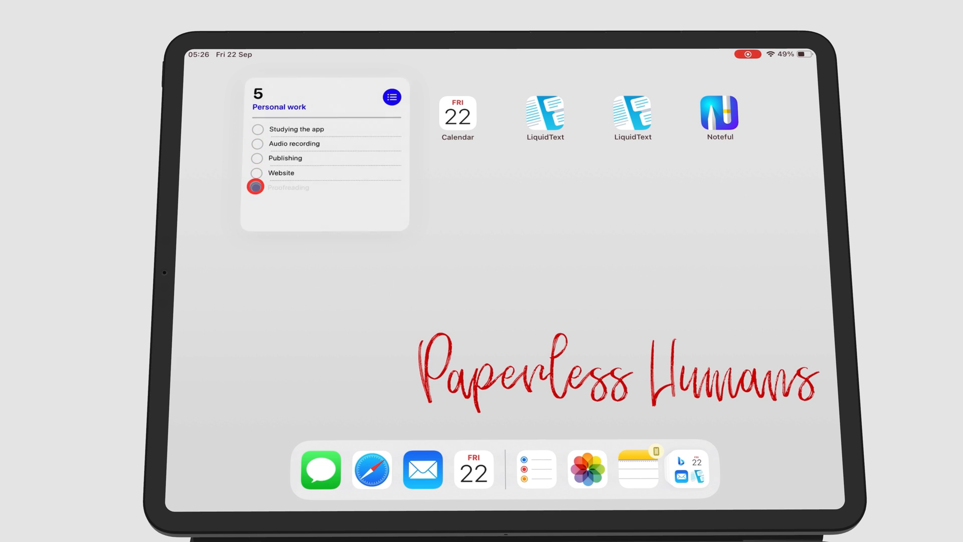
click(255, 187)
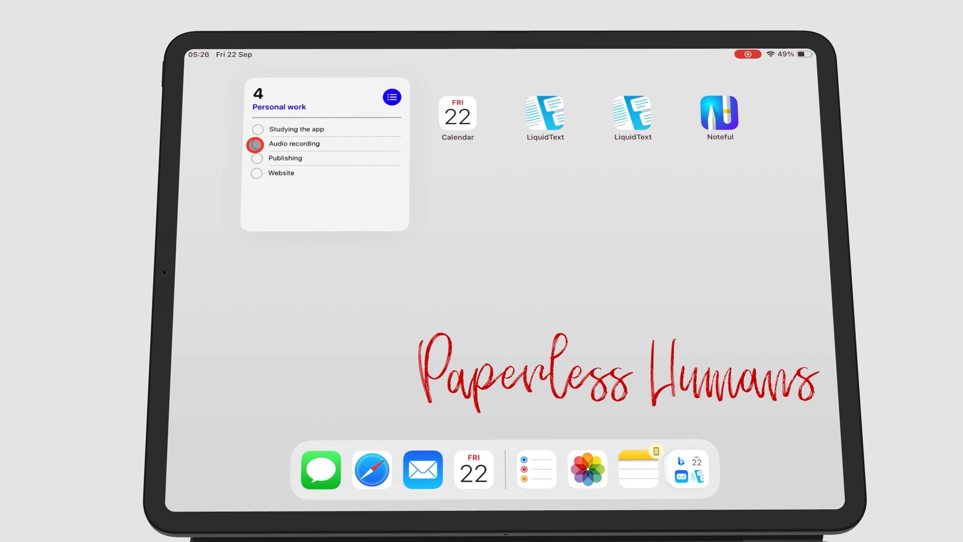
click(256, 144)
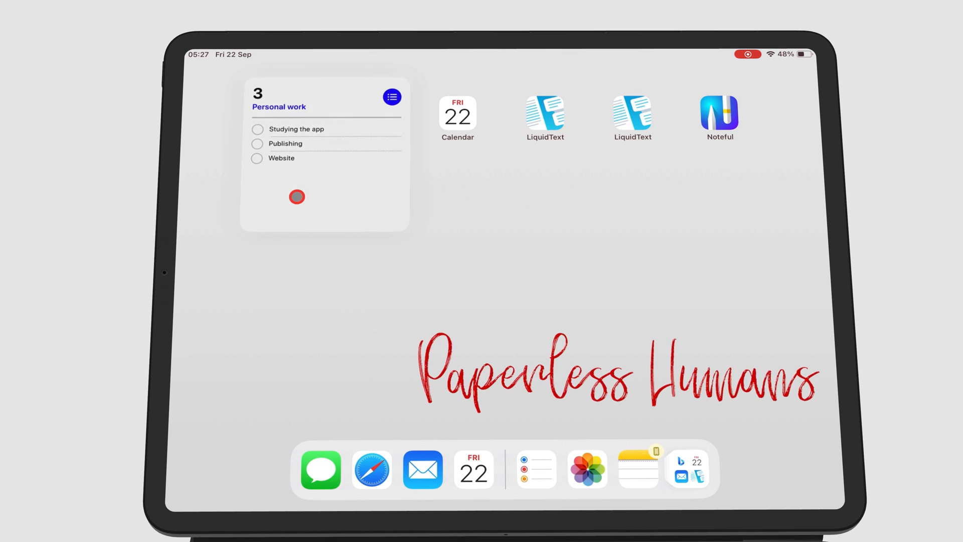
click(324, 153)
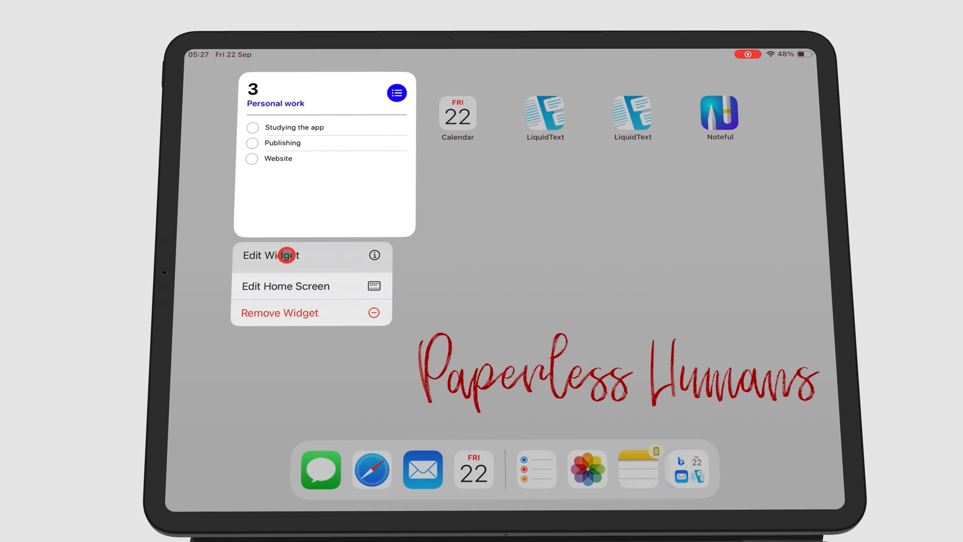
Step: Review the Reminders widget settings, keeping the Personal work list, and dismiss them
click(270, 255)
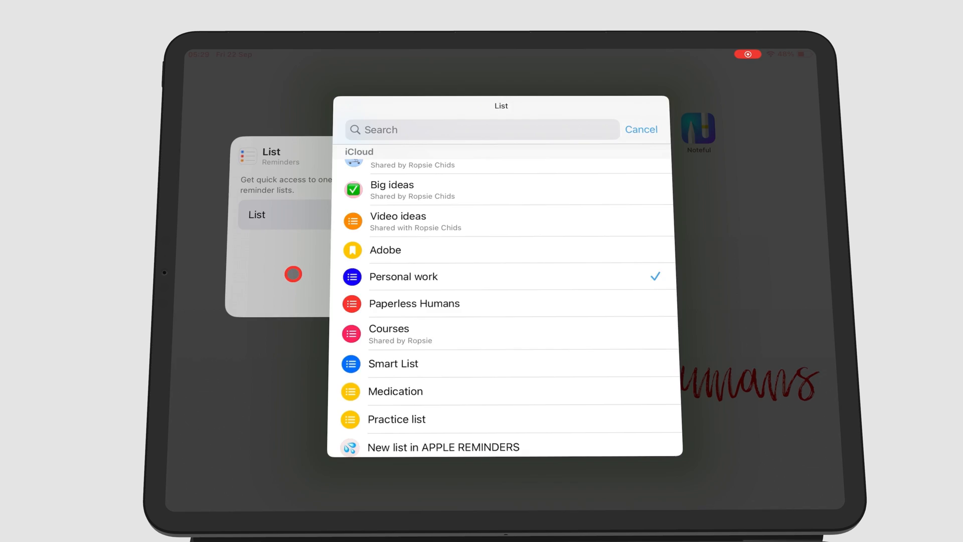
click(402, 275)
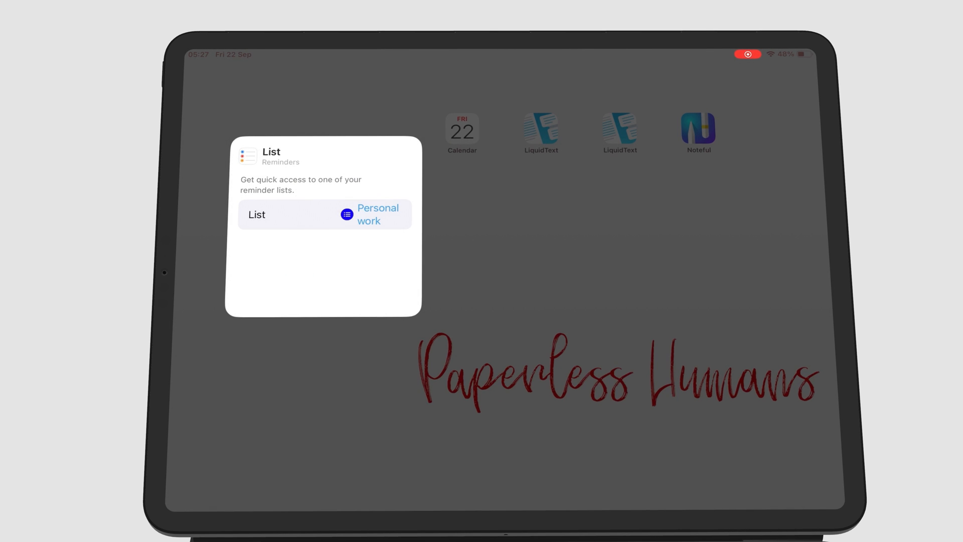
click(451, 265)
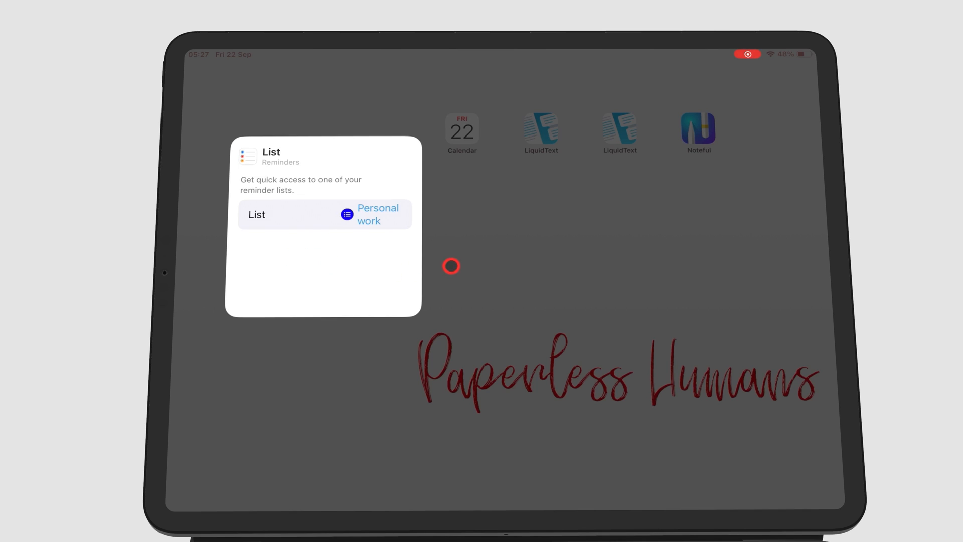
click(378, 214)
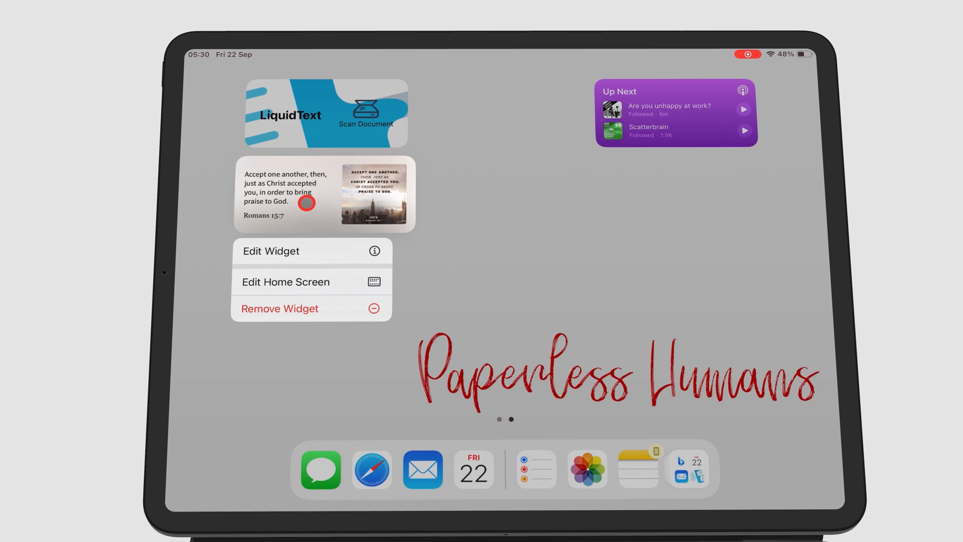
Step: Remove the Bible Study widget, confirming Remove in the alert
click(279, 307)
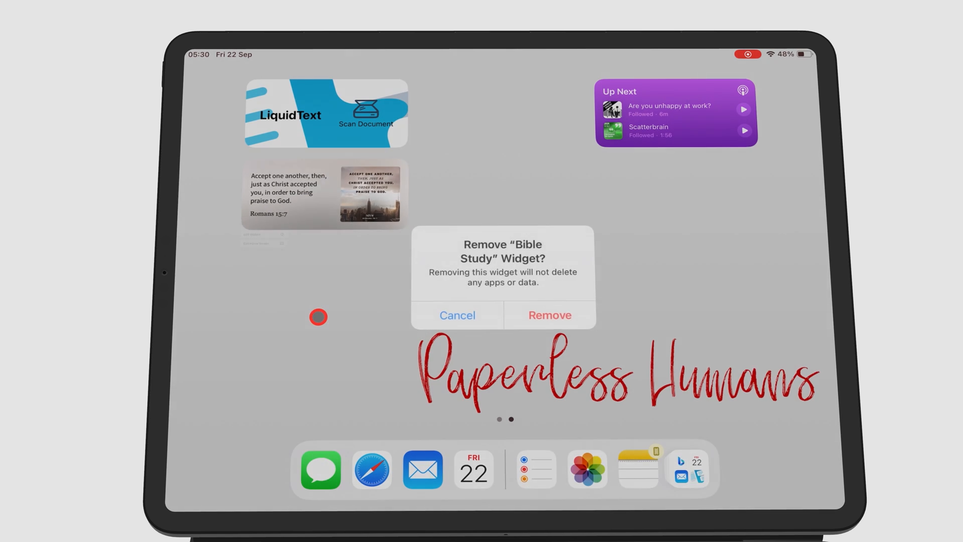
click(546, 315)
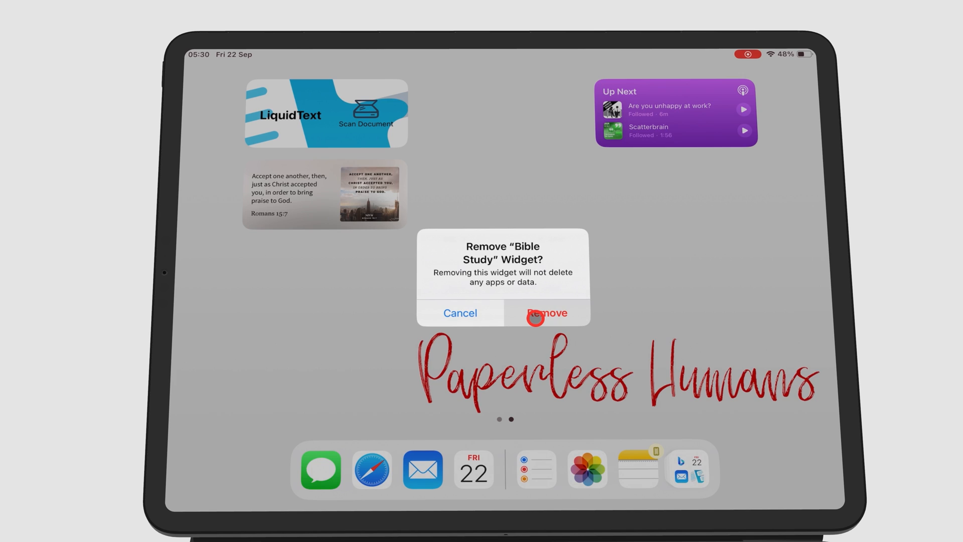
click(547, 313)
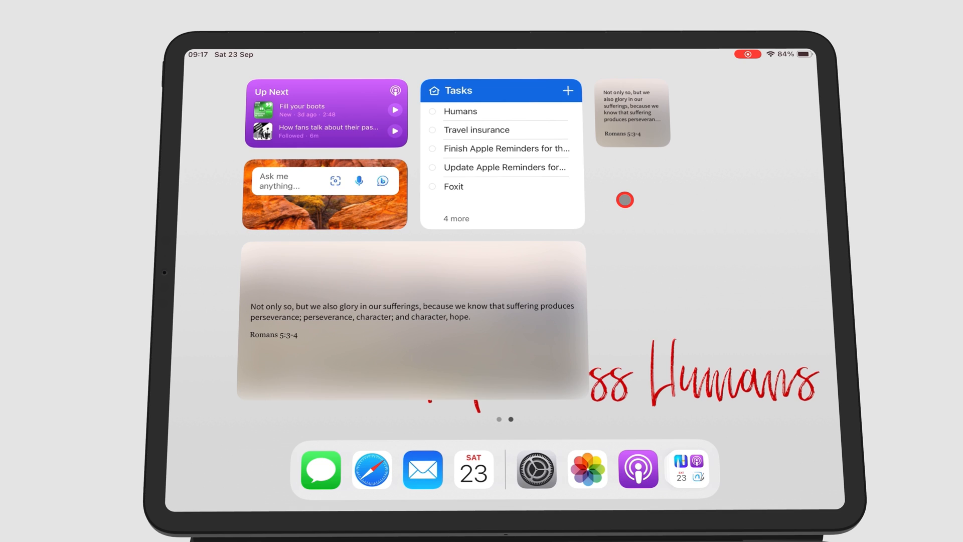
Step: Enter jiggle mode and drag the App Store and Books widgets onto the verse widget
scroll(left, 3)
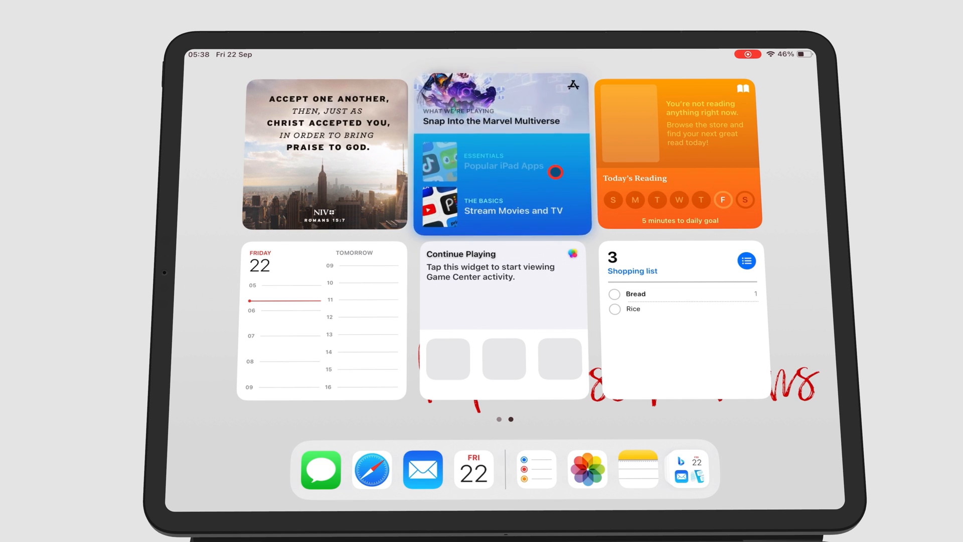
click(325, 154)
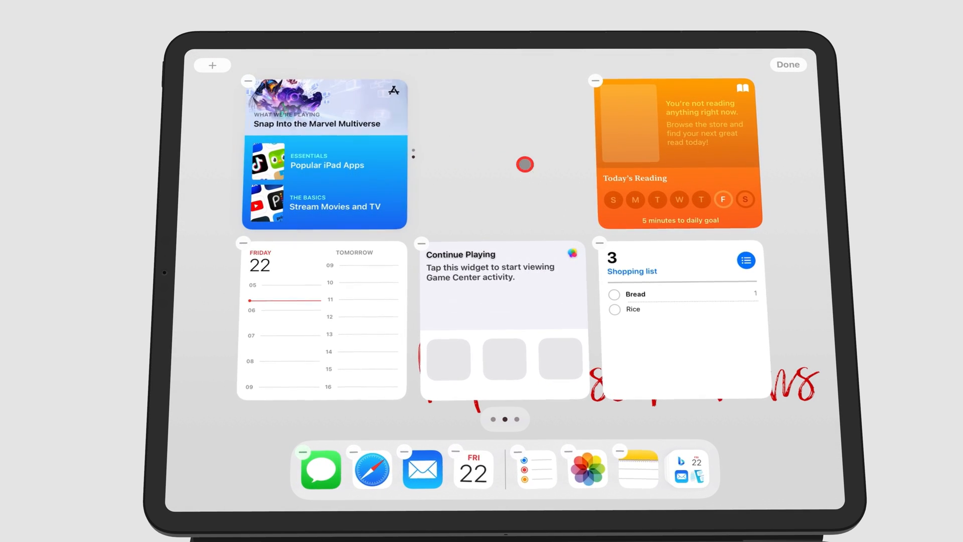
drag(678, 154, 441, 146)
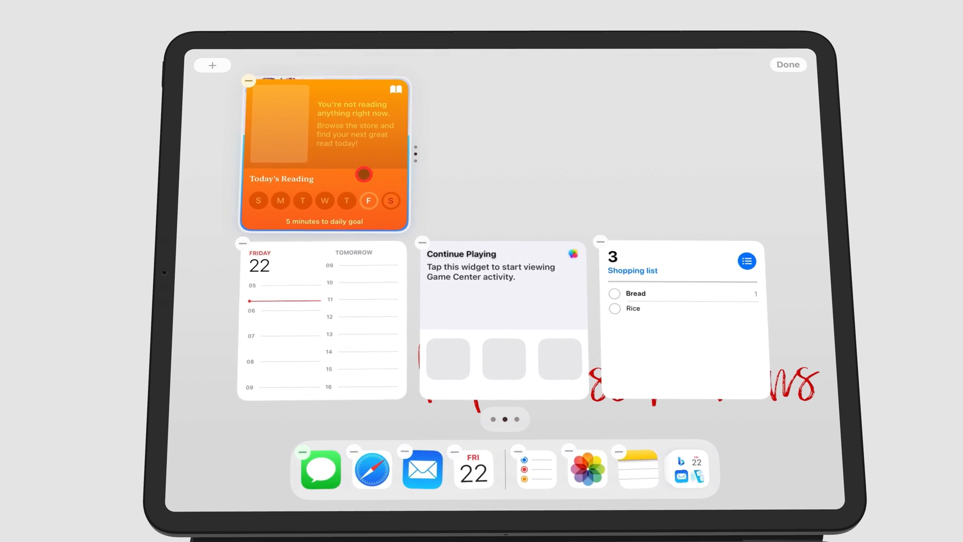
click(248, 80)
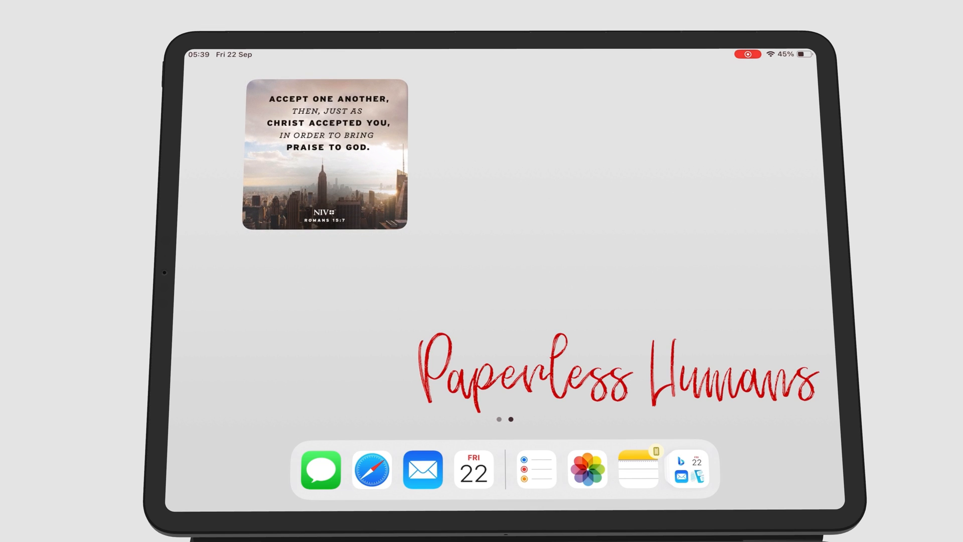
Step: Long-press the widget stack to open its options and edit the stack
click(378, 176)
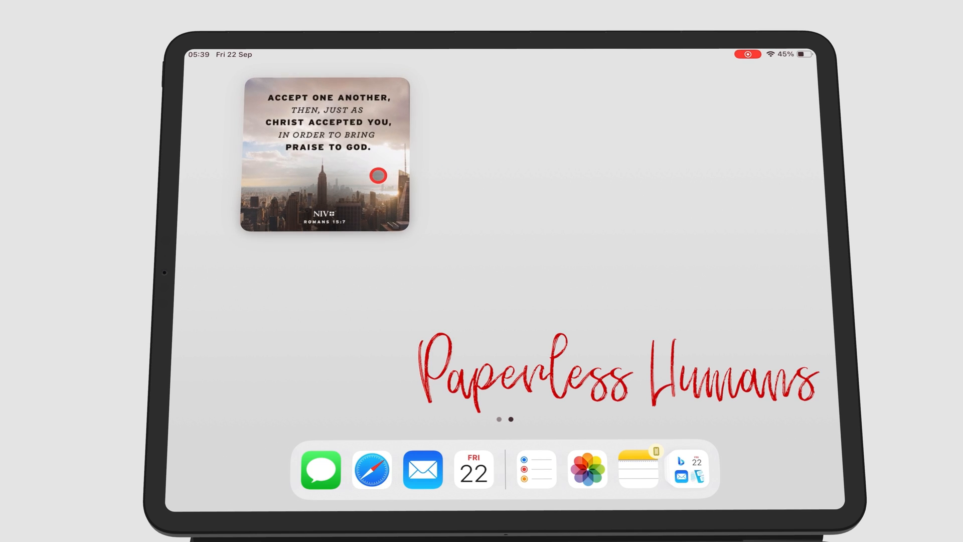
click(378, 176)
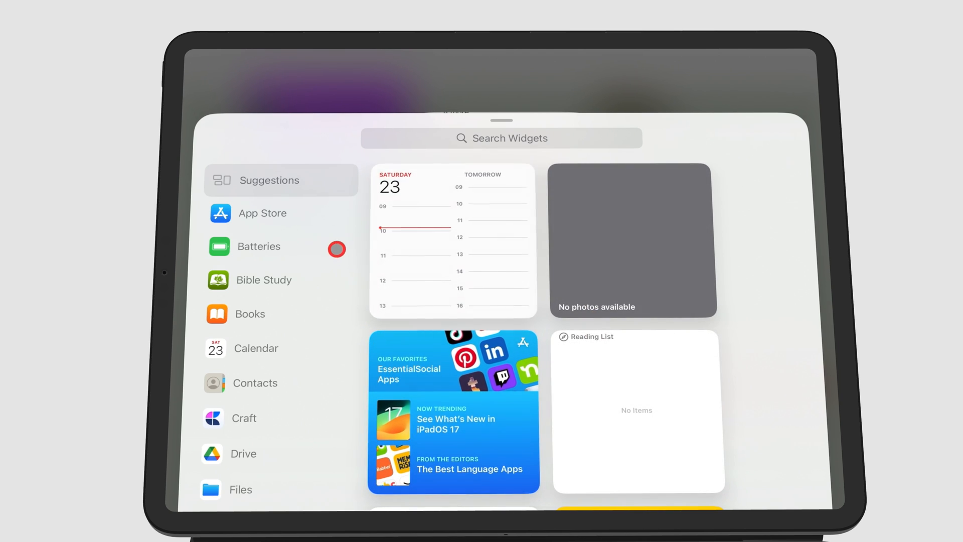
Step: Preview the App Store, Batteries, Bible Study and Calendar widgets in the sidebar
click(263, 213)
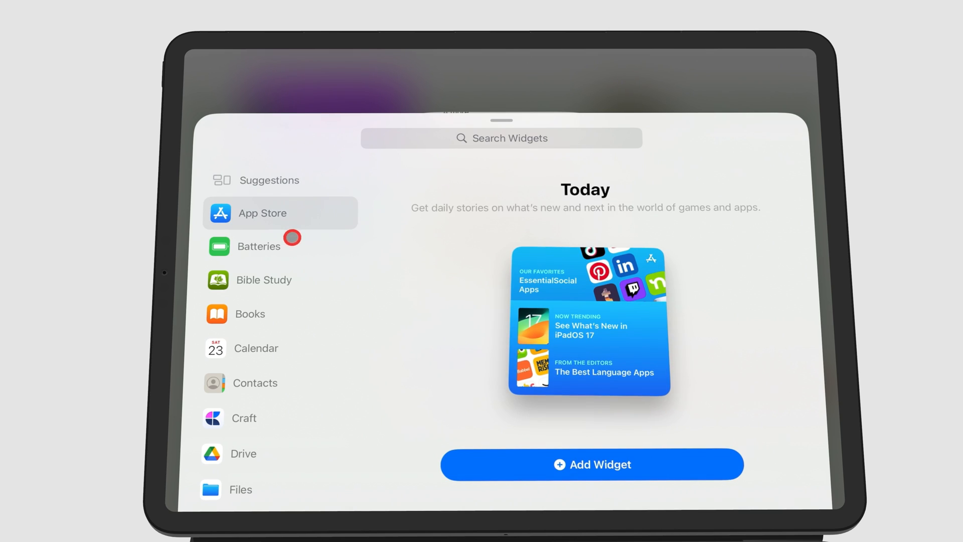
click(257, 246)
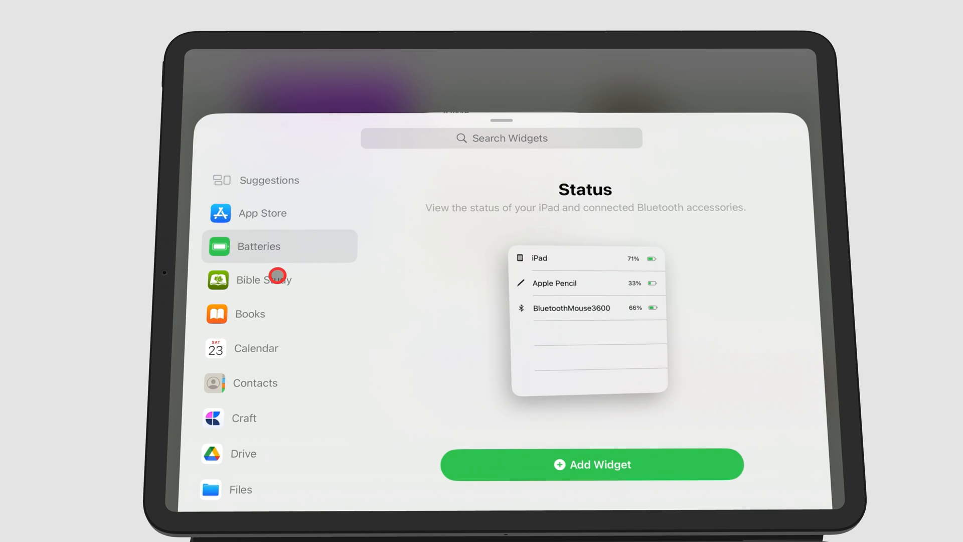
click(265, 280)
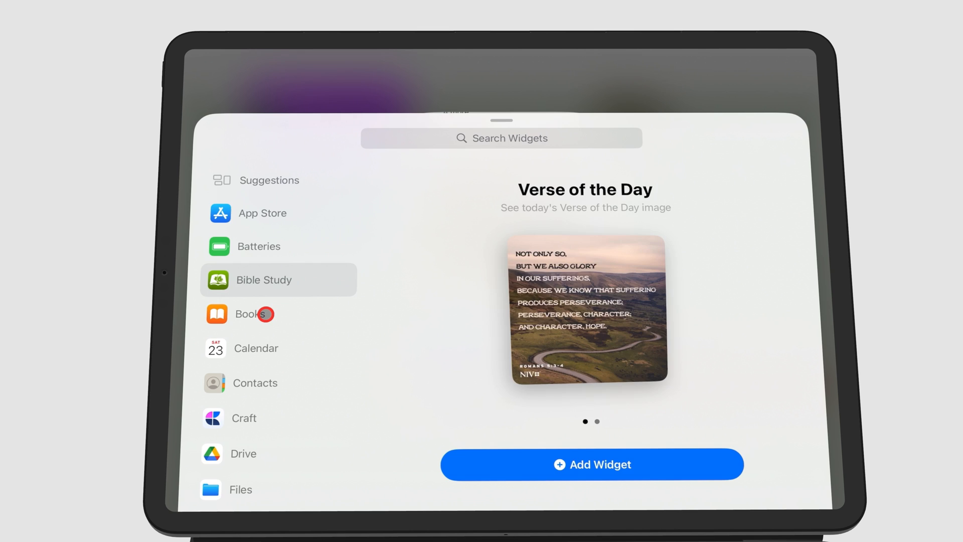
click(255, 348)
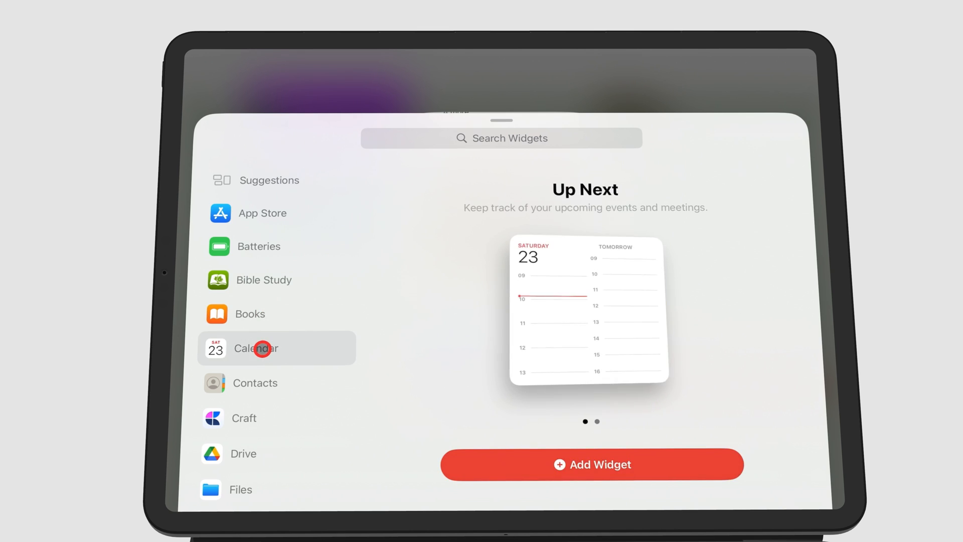
Step: Preview the Batteries Status widget and return to the Verse of the Day stack options
click(271, 180)
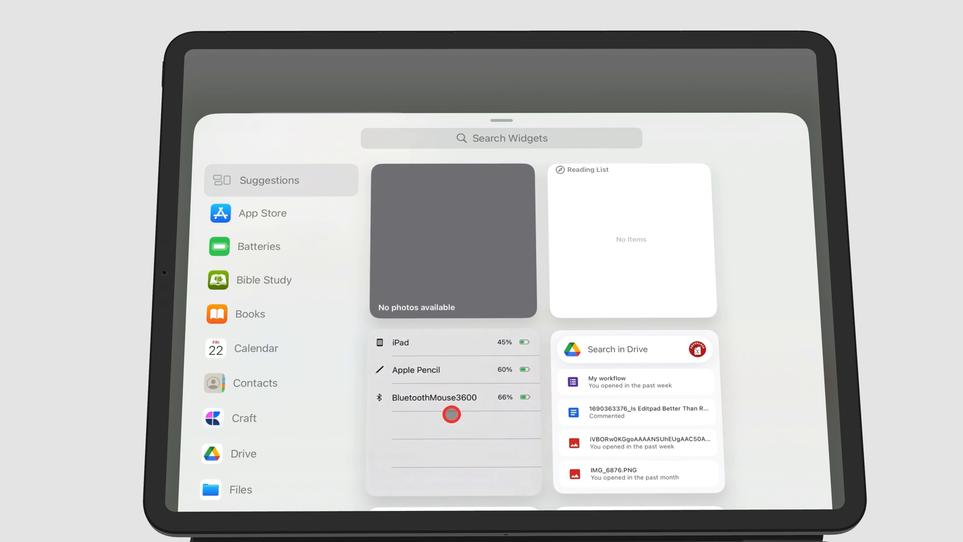
click(258, 247)
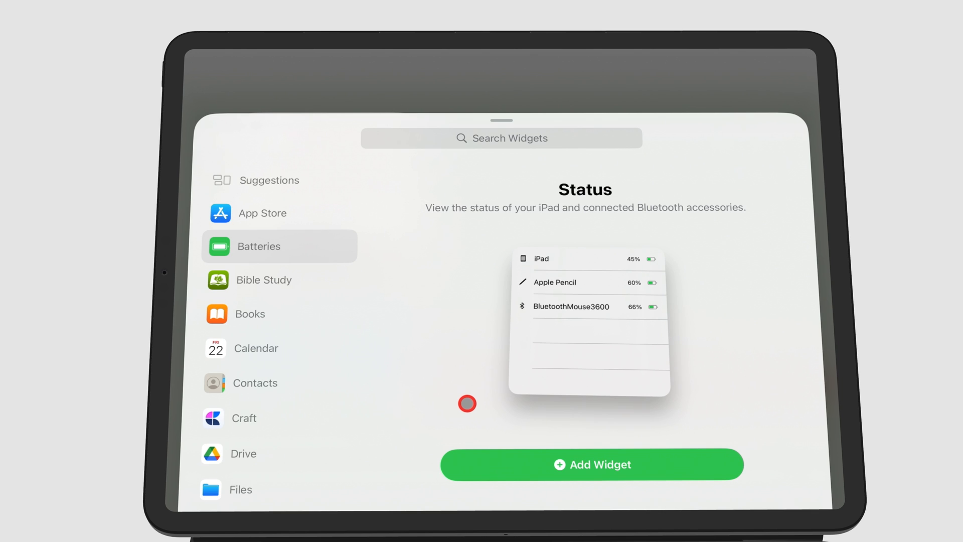
click(592, 464)
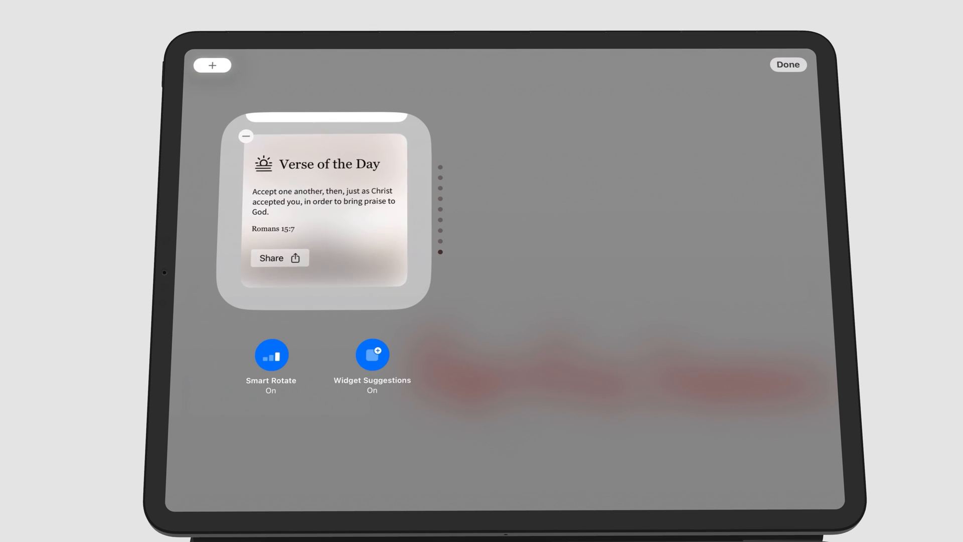
Step: Add the Photos Album widget from the widget gallery into the verse stack
click(212, 65)
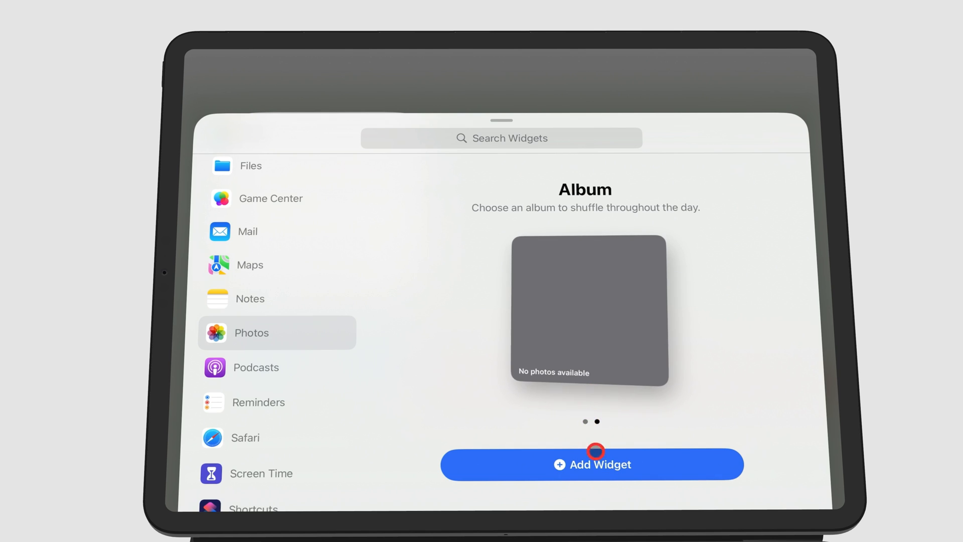
click(591, 464)
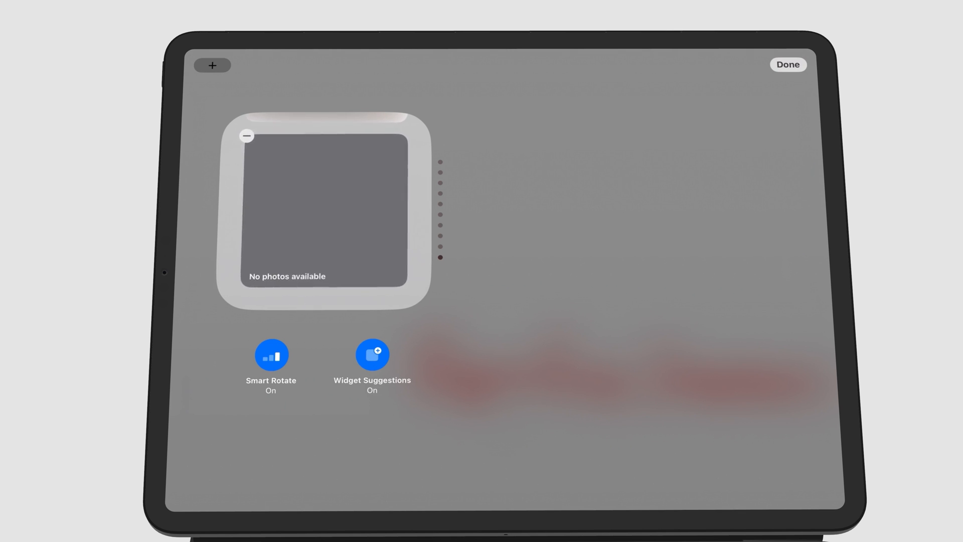
Step: Remove the Photos Album widget via its minus badge and confirm Remove
click(231, 136)
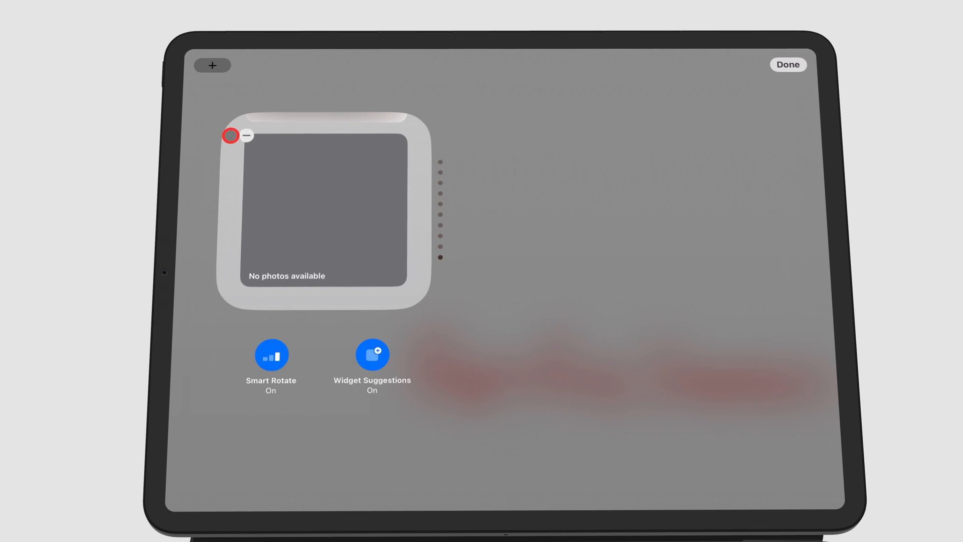
click(244, 136)
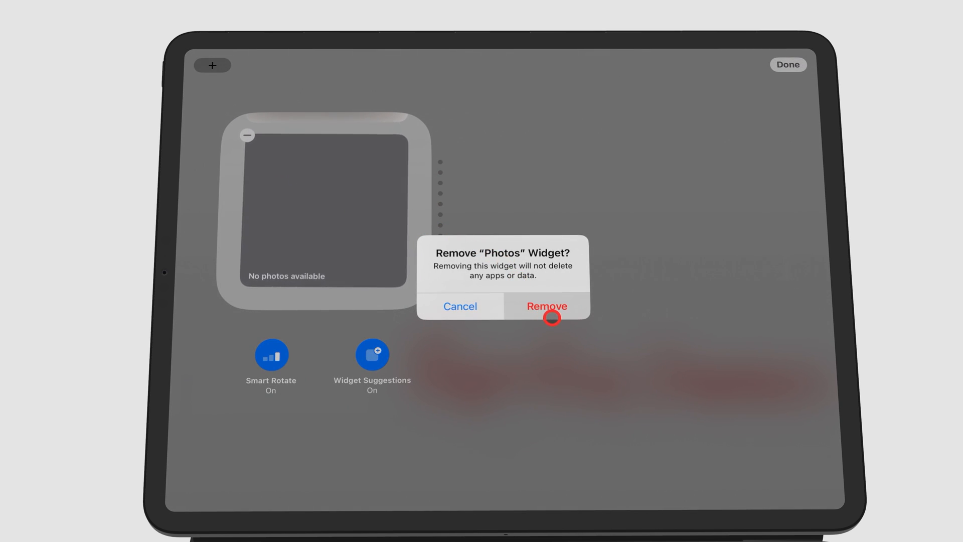
click(546, 306)
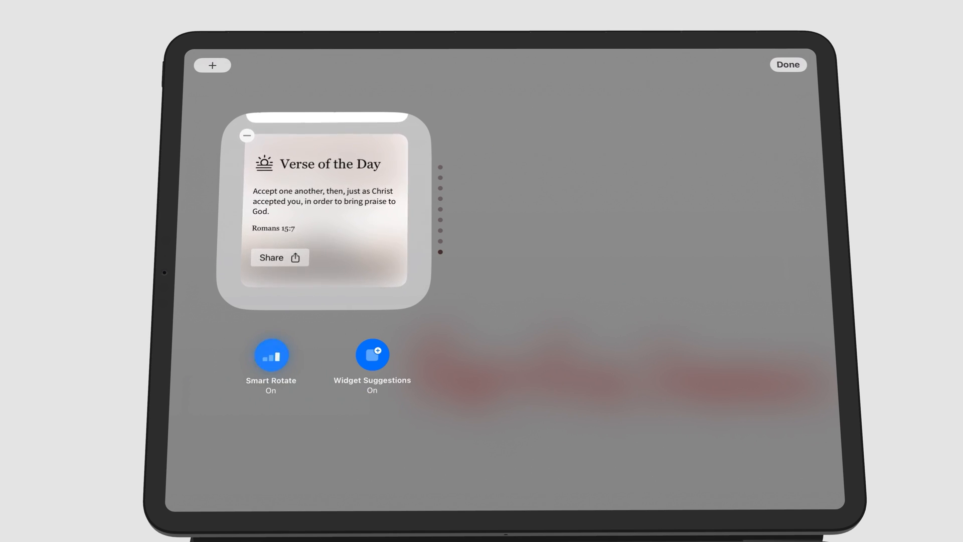
Step: Toggle Widget Suggestions off and back on, then close the stack editor with Done
click(271, 354)
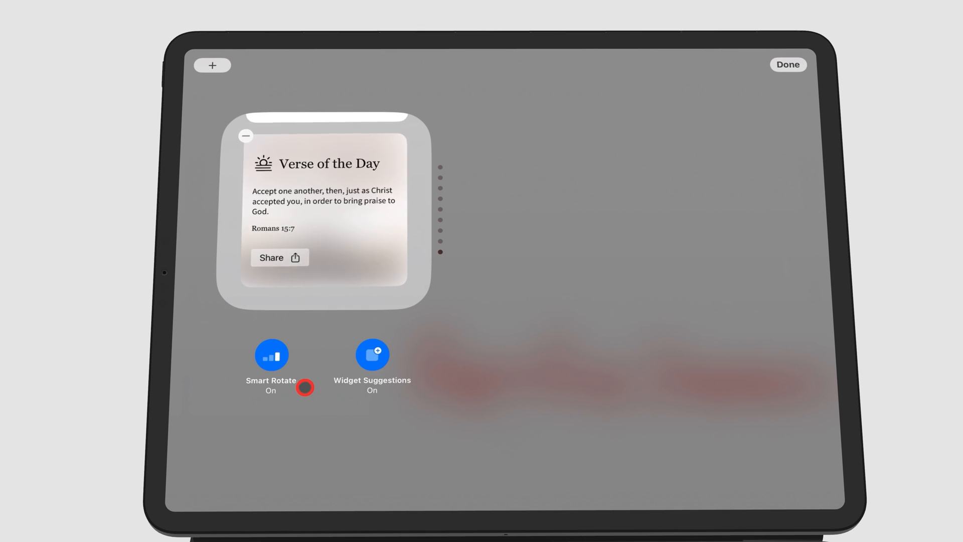
click(372, 354)
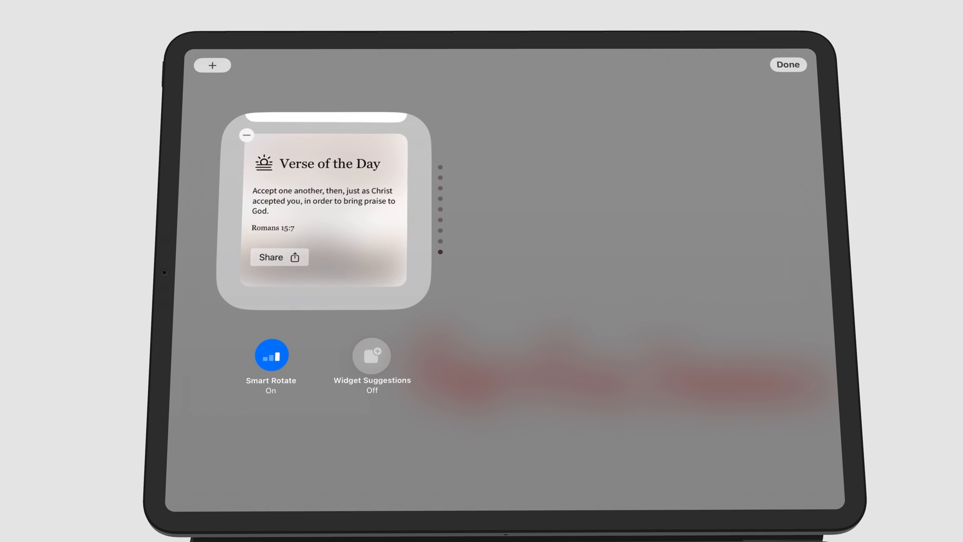
click(371, 355)
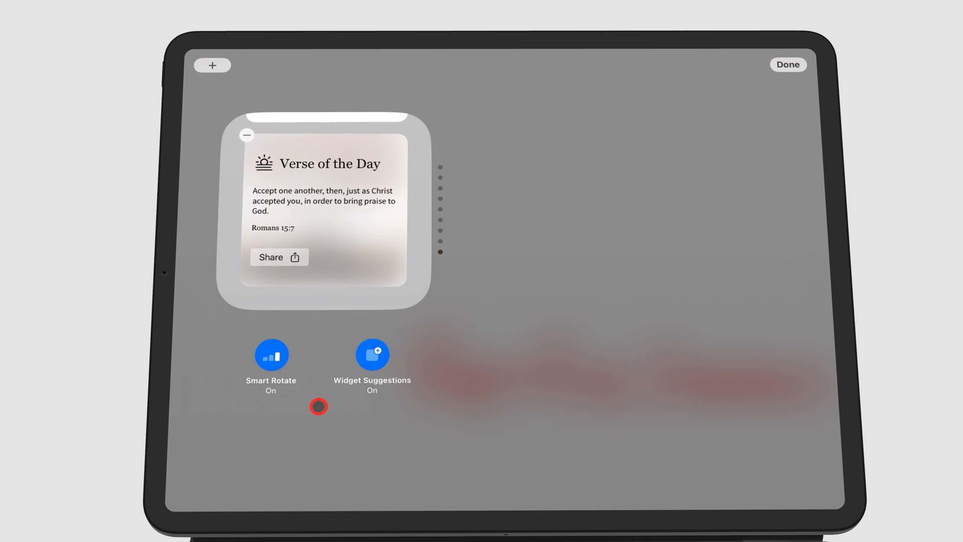
click(788, 65)
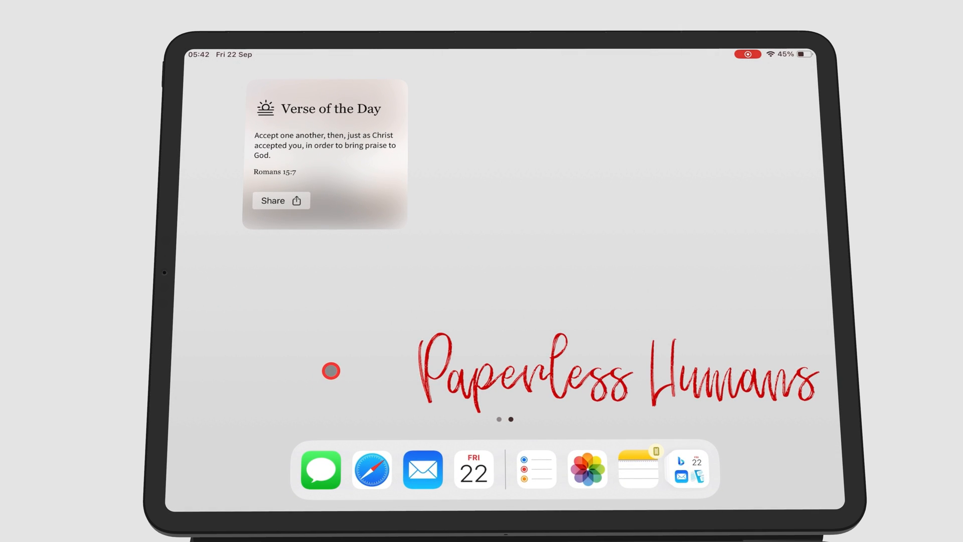